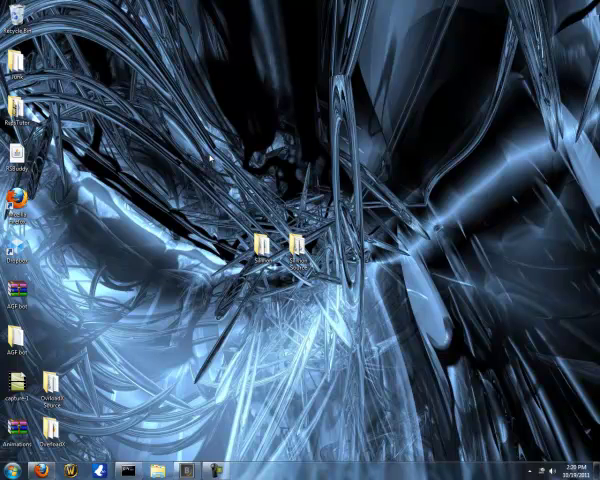
{"action": "mouse_move", "coordinate": [180, 292]}
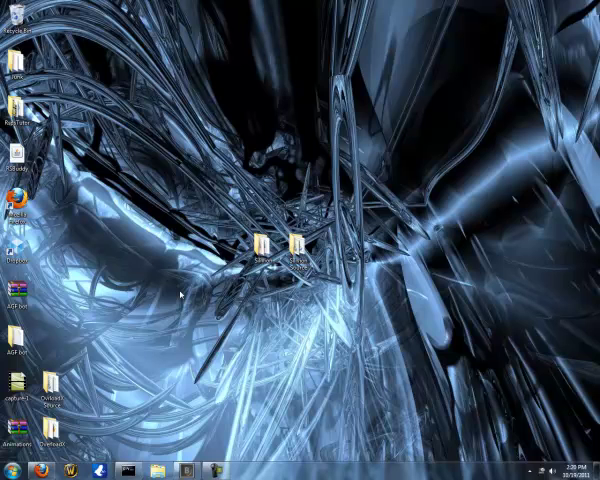
{"action": "mouse_move", "coordinate": [144, 384]}
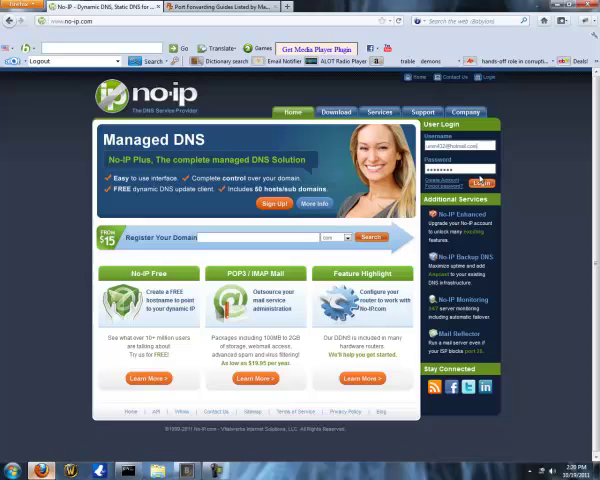
Step: Sign in to the No-IP account from the User Login box with the email and password
{"action": "left_click", "coordinate": [488, 182]}
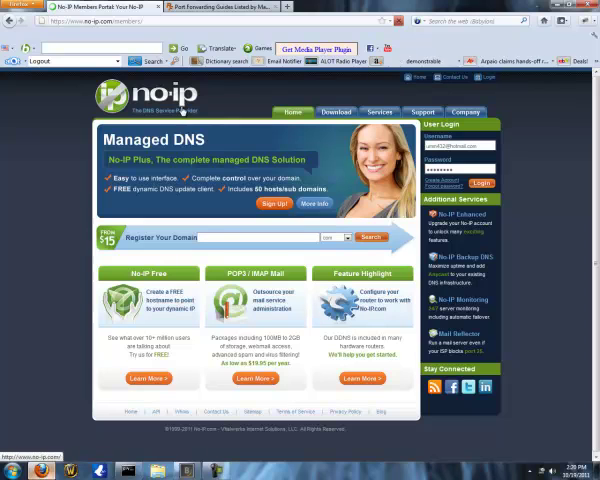
{"action": "left_click", "coordinate": [480, 182]}
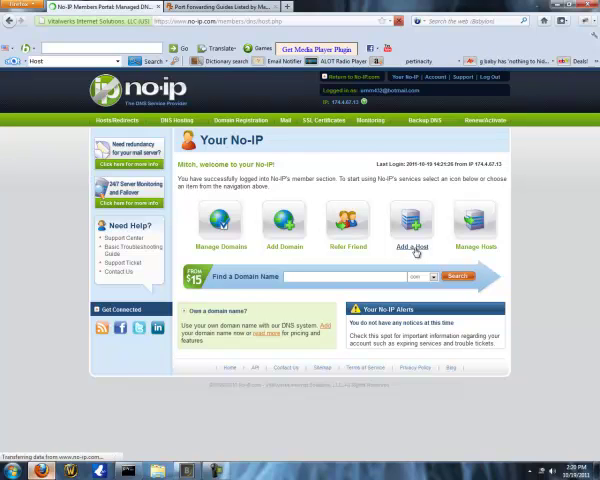
Step: Add a host with hostname 'mitchscape' on a free No-IP domain and create it
{"action": "left_click", "coordinate": [412, 224]}
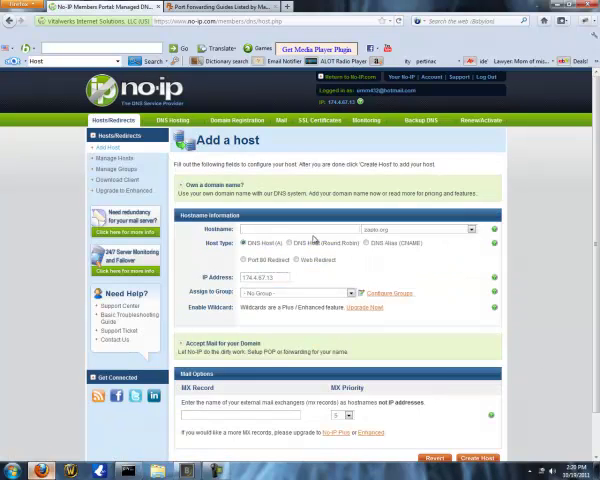
{"action": "type", "text": "mitchscape"}
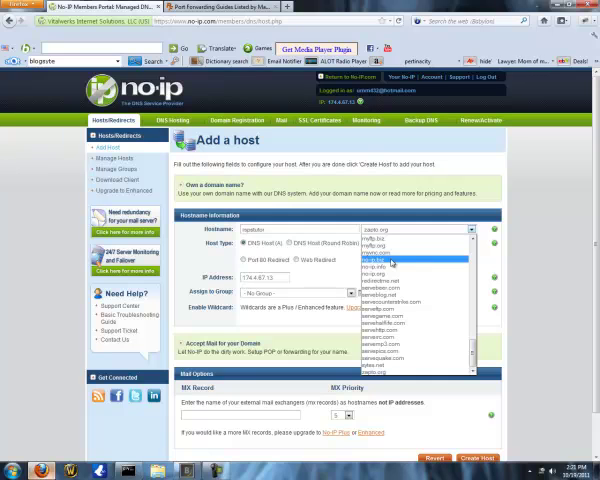
{"action": "left_click", "coordinate": [412, 264]}
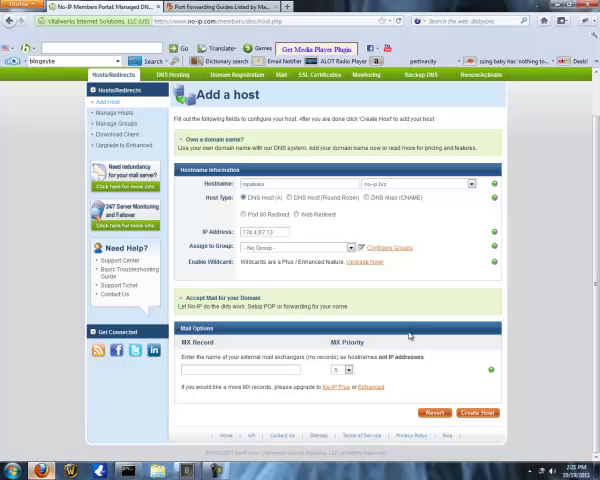
{"action": "left_click", "coordinate": [476, 412]}
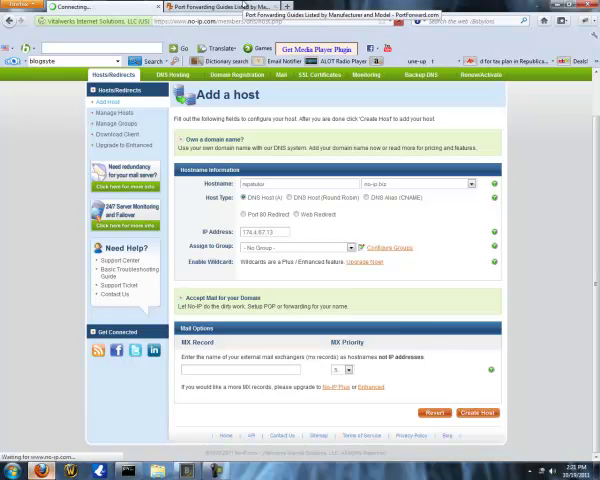
{"action": "left_click", "coordinate": [476, 412]}
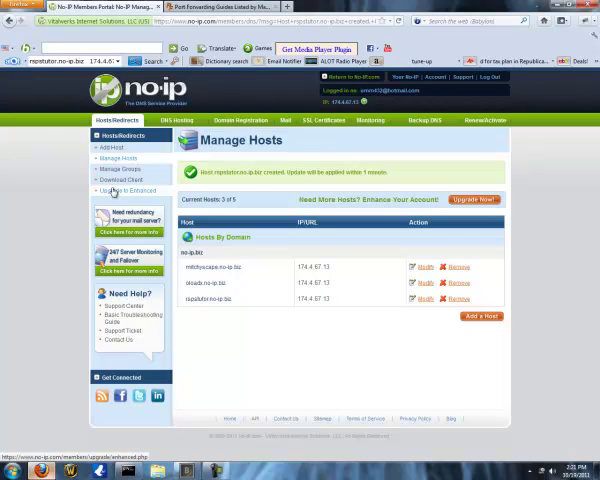
Step: Download the No-IP Dynamic Update Client 3.0.4 for Windows from the Downloads area
{"action": "left_click", "coordinate": [122, 180]}
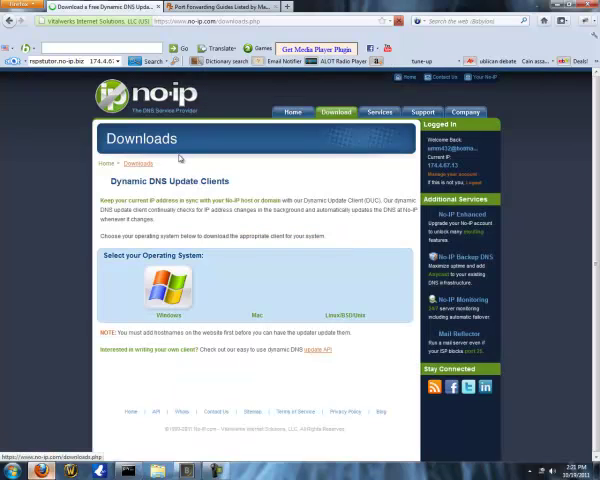
{"action": "left_click", "coordinate": [170, 296]}
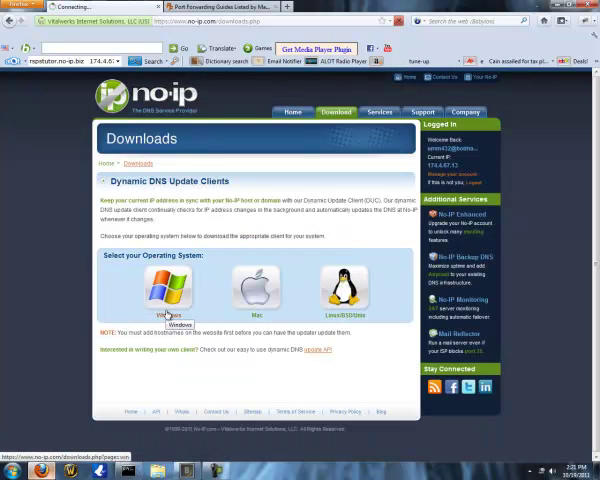
{"action": "left_click", "coordinate": [170, 292]}
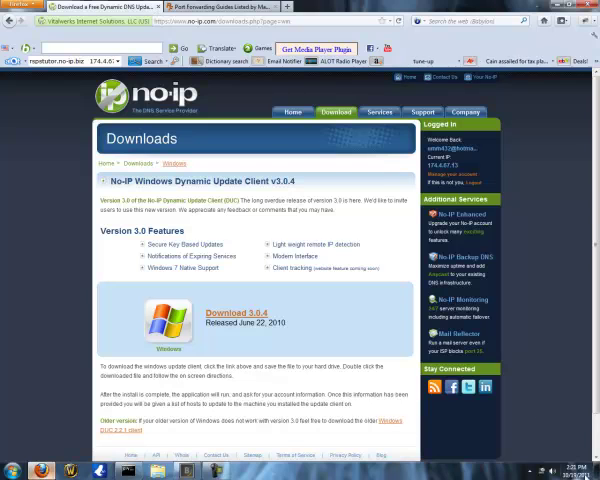
{"action": "left_click", "coordinate": [526, 470]}
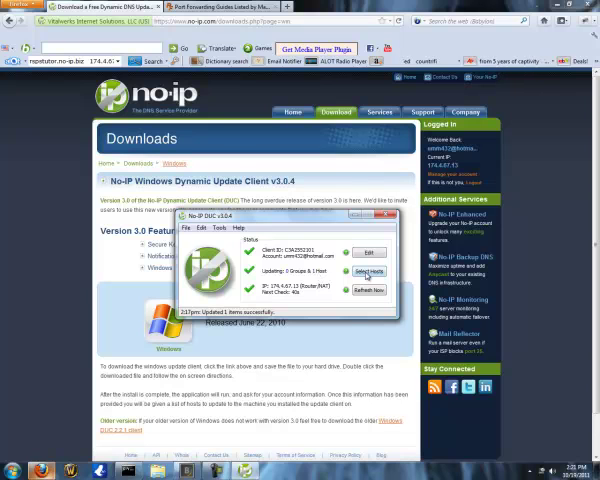
Step: Choose the new host for the DUC to keep updated, then put the DUC window away
{"action": "left_click", "coordinate": [372, 272]}
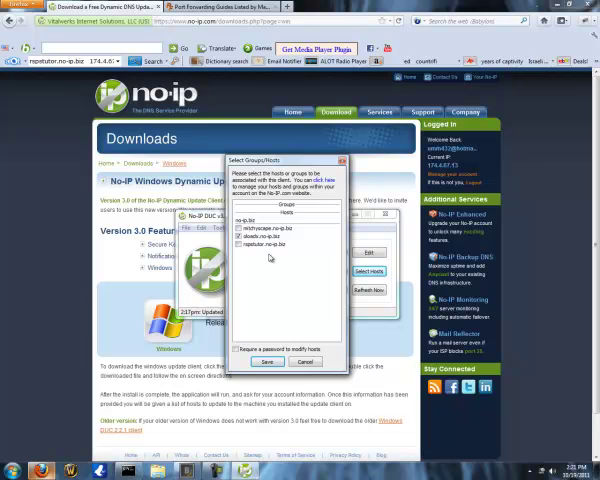
{"action": "mouse_move", "coordinate": [272, 258]}
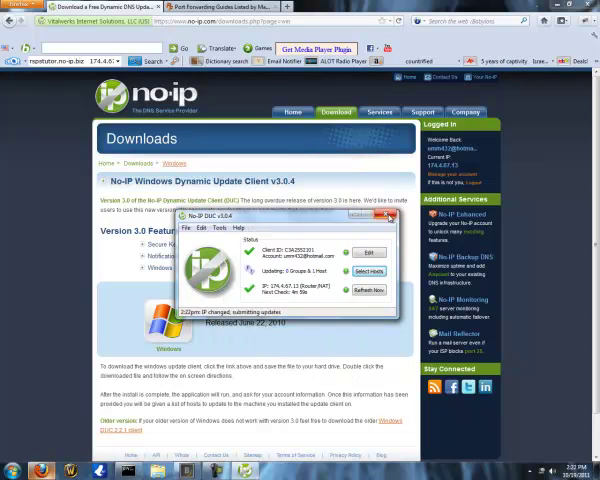
{"action": "left_click", "coordinate": [396, 216]}
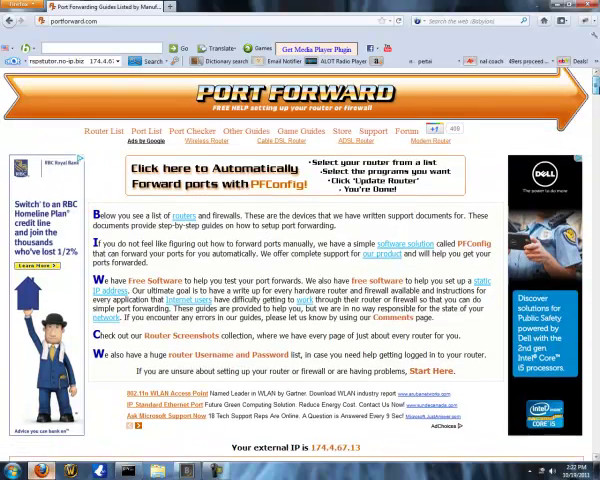
Step: Scroll the router manufacturer list down to D-Link and open its port forwarding guide
{"action": "scroll", "scroll_direction": "down", "scroll_amount": 3}
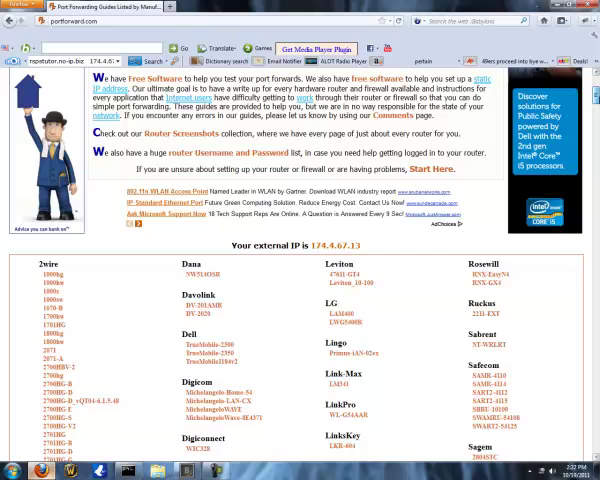
{"action": "scroll", "scroll_direction": "down", "scroll_amount": 3}
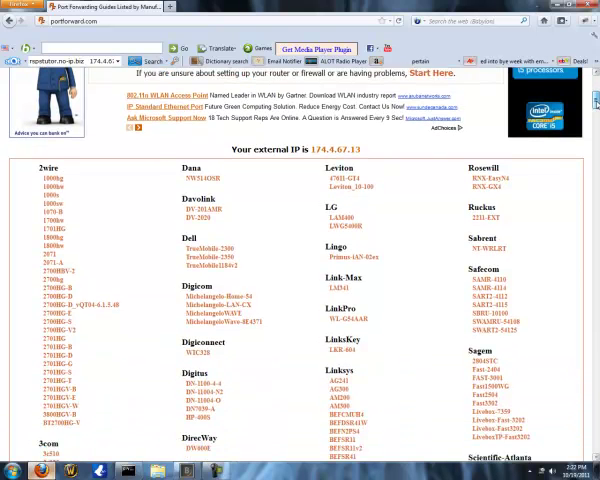
{"action": "scroll", "scroll_direction": "down", "scroll_amount": 3}
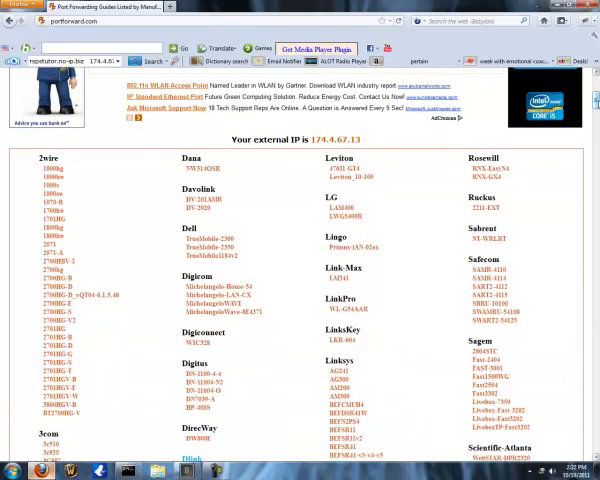
{"action": "scroll", "scroll_direction": "down", "scroll_amount": 3}
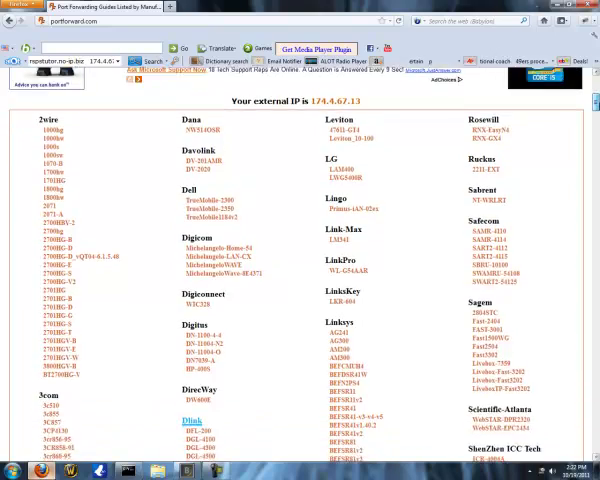
{"action": "scroll", "scroll_direction": "down", "scroll_amount": 3}
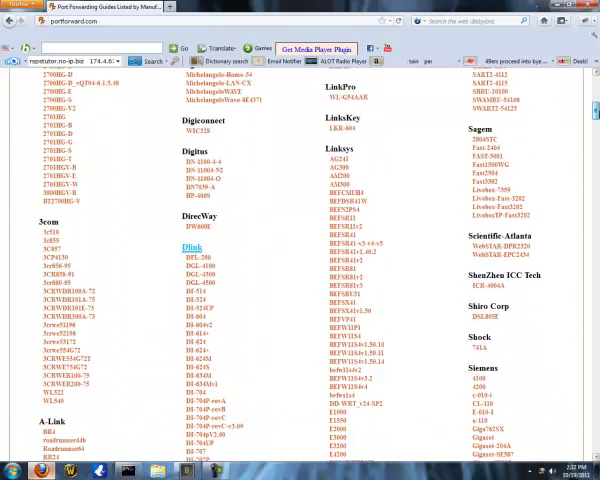
{"action": "scroll", "scroll_direction": "down", "scroll_amount": 3}
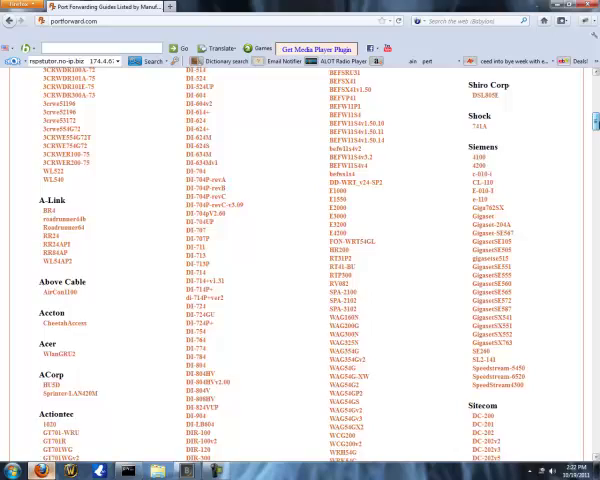
{"action": "scroll", "scroll_direction": "down", "scroll_amount": 3}
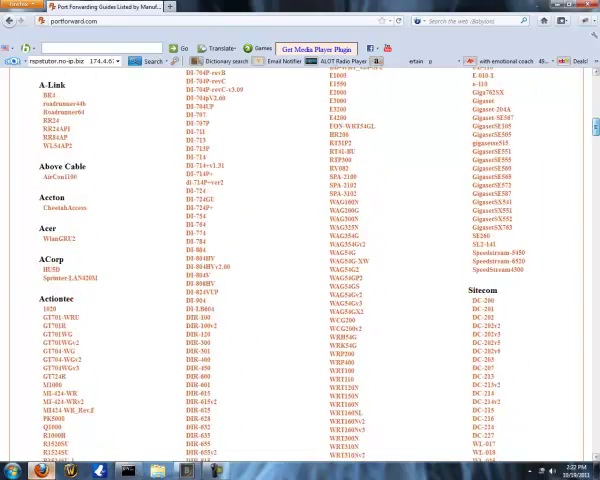
{"action": "scroll", "scroll_direction": "down", "scroll_amount": 3}
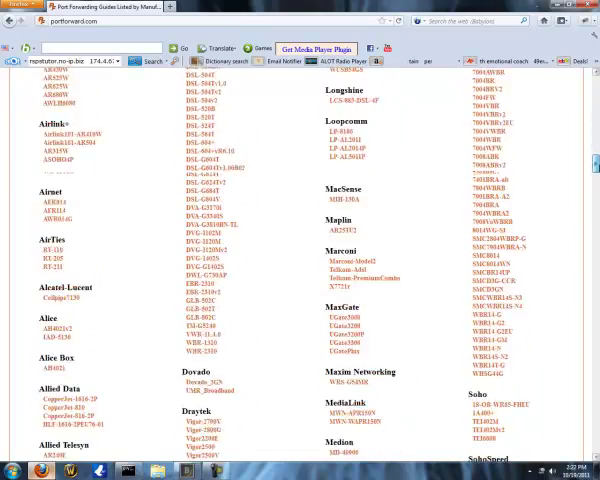
{"action": "scroll", "scroll_direction": "down", "scroll_amount": 3}
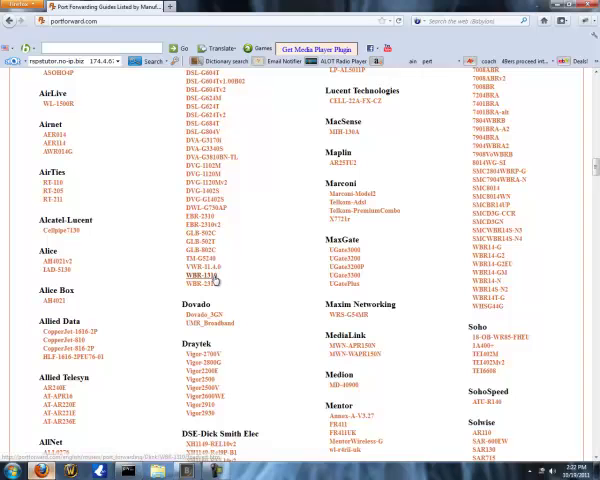
{"action": "left_click", "coordinate": [206, 272]}
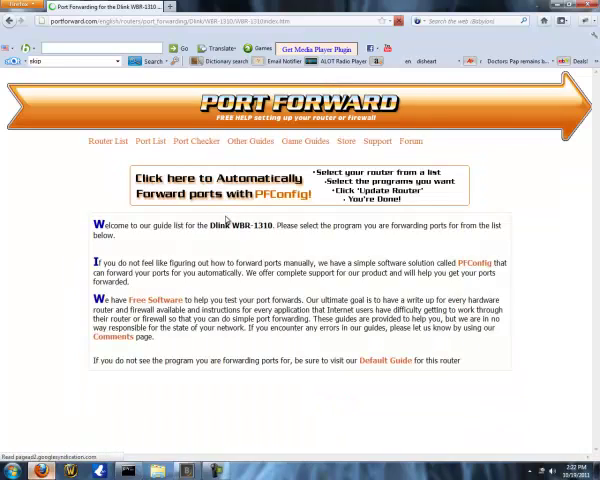
Step: Scroll the WBR-1310 program list to the Runescape Private Server guide link
{"action": "scroll", "scroll_direction": "down", "scroll_amount": 3}
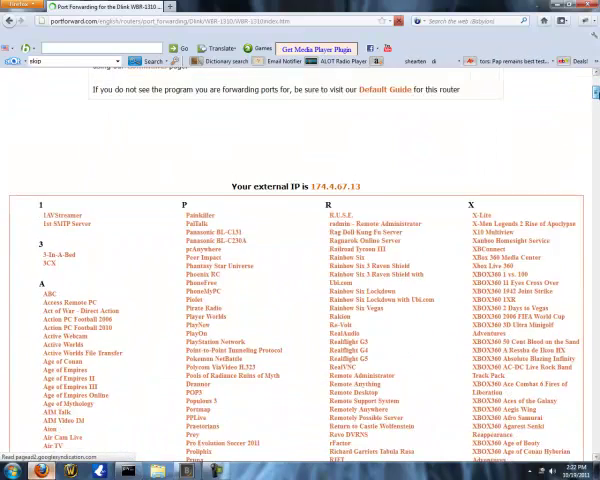
{"action": "scroll", "scroll_direction": "down", "scroll_amount": 3}
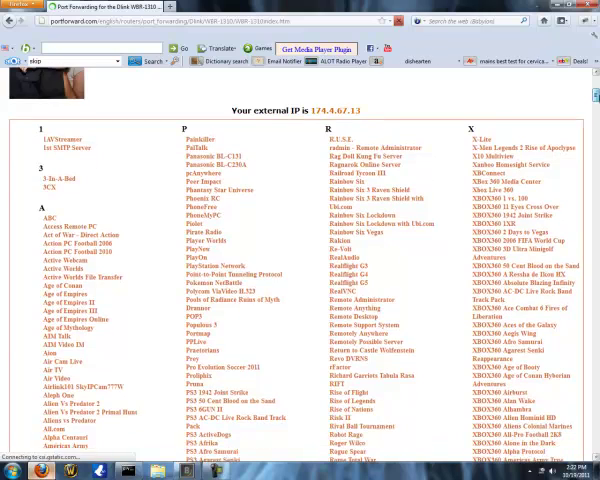
{"action": "scroll", "scroll_direction": "down", "scroll_amount": 3}
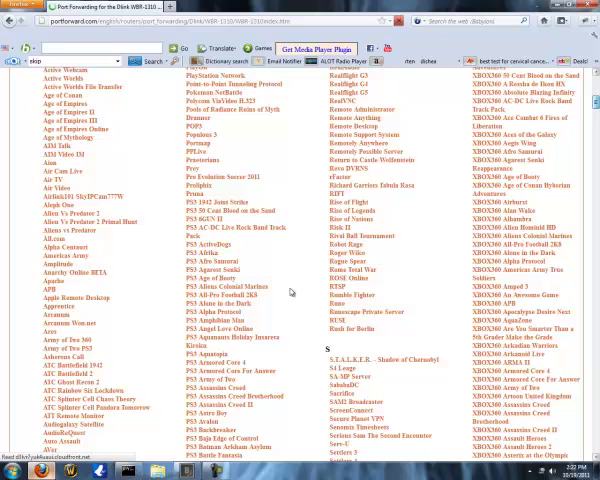
{"action": "scroll", "scroll_direction": "down", "scroll_amount": 3}
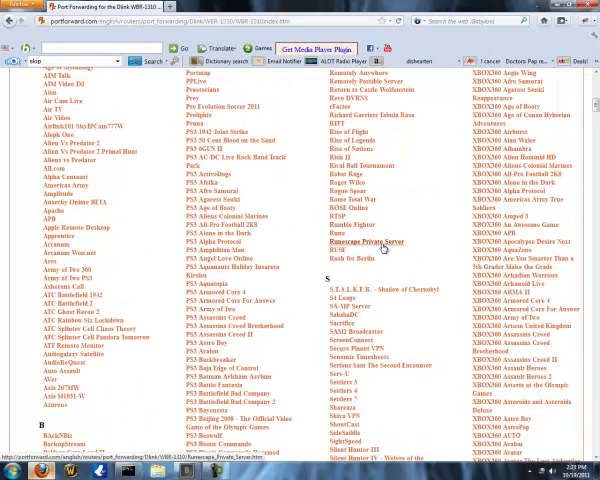
{"action": "left_click", "coordinate": [362, 240]}
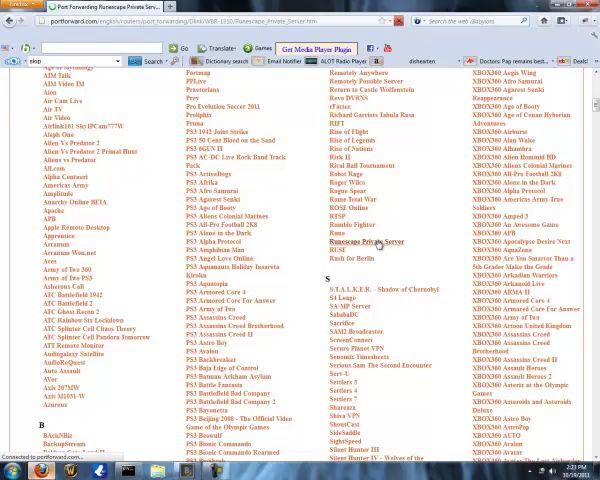
{"action": "left_click", "coordinate": [368, 240]}
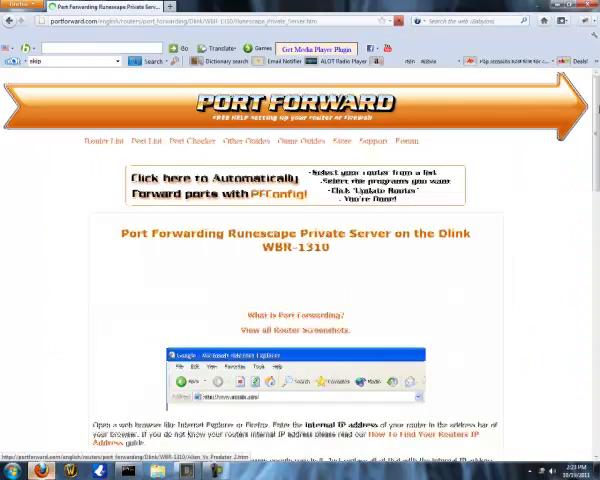
{"action": "scroll", "scroll_direction": "down", "scroll_amount": 3}
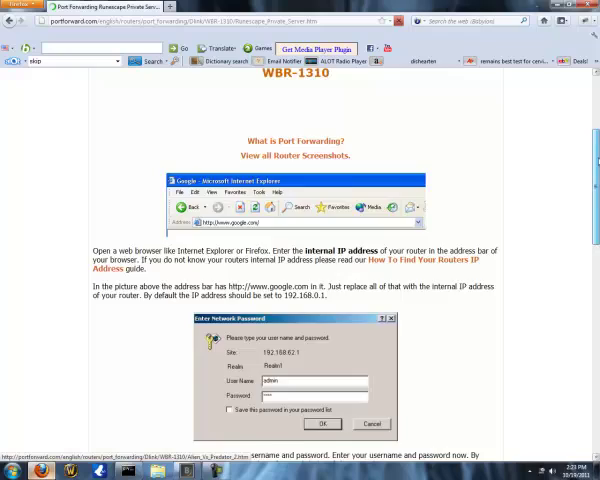
{"action": "scroll", "scroll_direction": "down", "scroll_amount": 3}
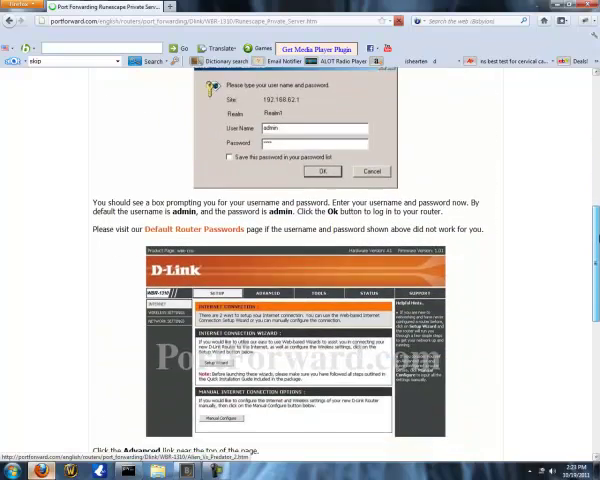
{"action": "scroll", "scroll_direction": "down", "scroll_amount": 3}
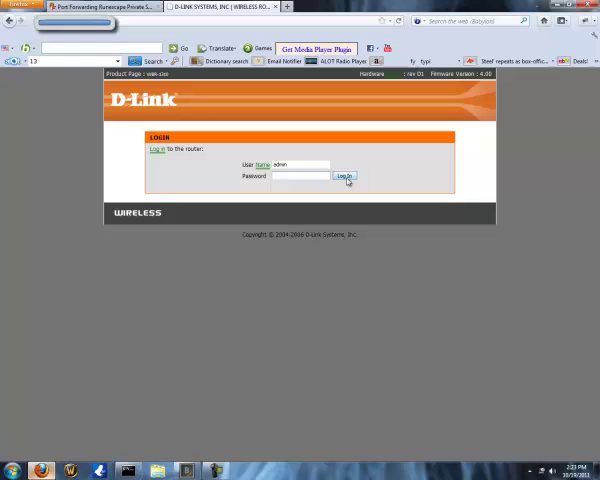
Step: Log in to the D-Link router admin page, then scroll the Runescape forwarding guide
{"action": "left_click", "coordinate": [344, 176]}
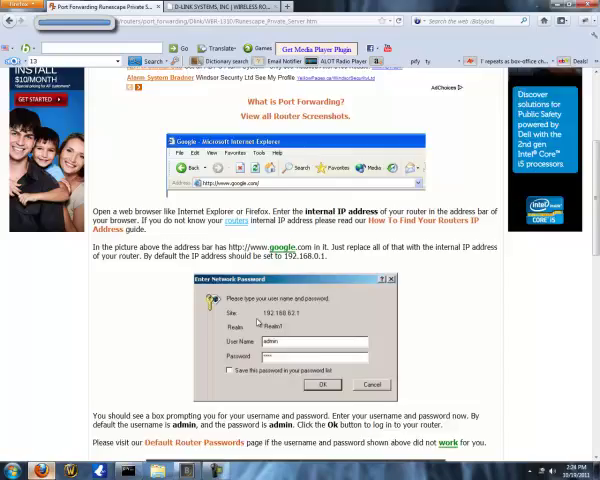
{"action": "scroll", "scroll_direction": "down", "scroll_amount": 3}
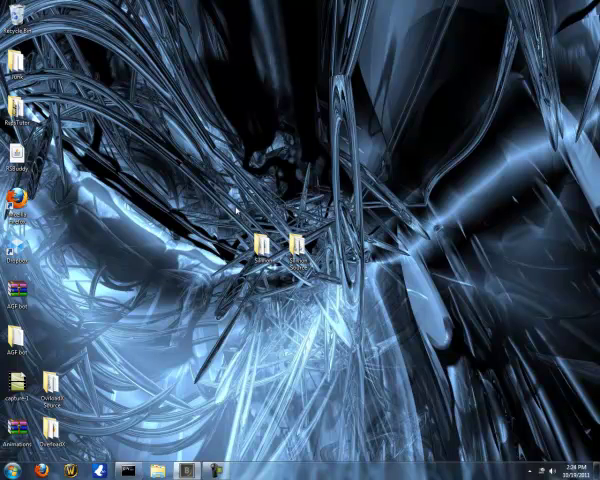
{"action": "mouse_move", "coordinate": [236, 212]}
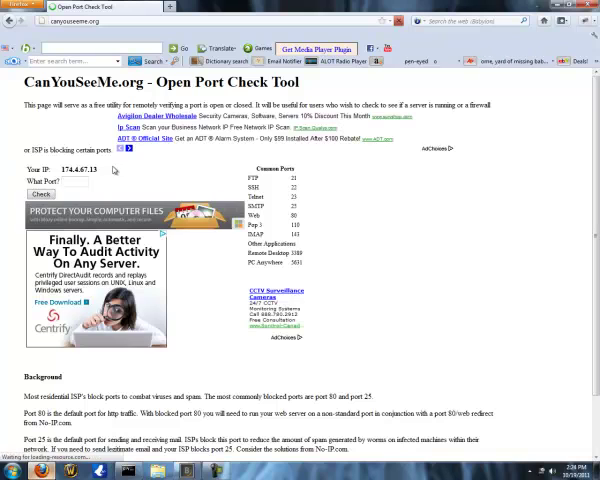
Step: Check that port 43594 is open from outside using the Check Port tool
{"action": "type", "text": "43"}
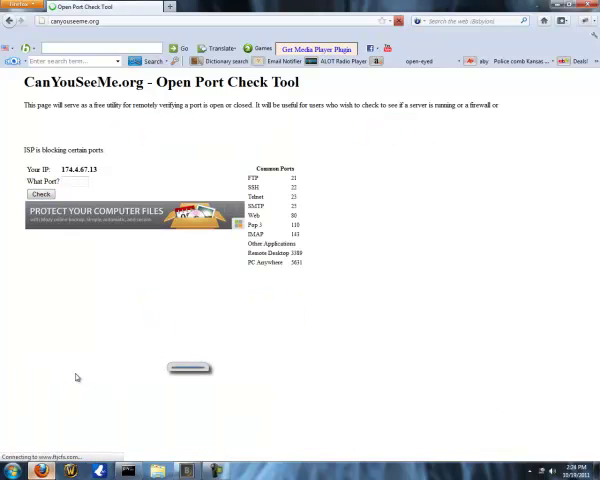
{"action": "left_click", "coordinate": [40, 194]}
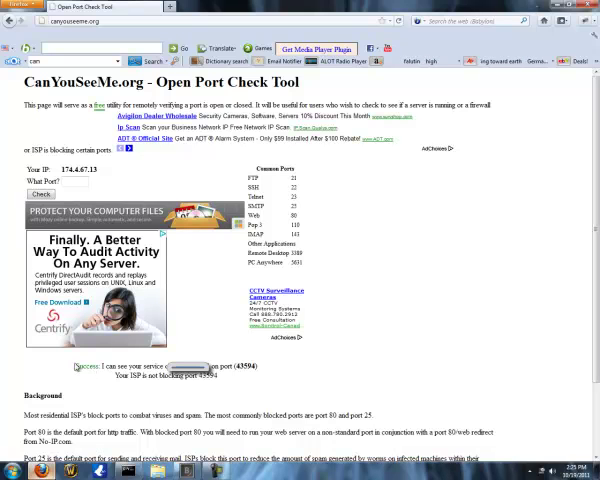
{"action": "mouse_move", "coordinate": [76, 366]}
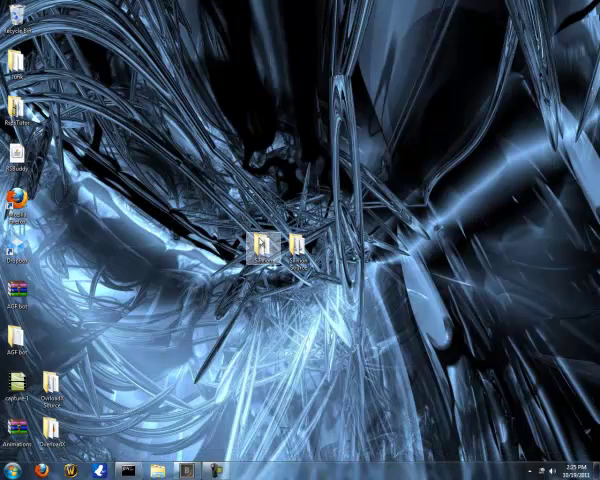
Step: Search the client folder for client.java and open the found file for editing
{"action": "double_click", "coordinate": [266, 246]}
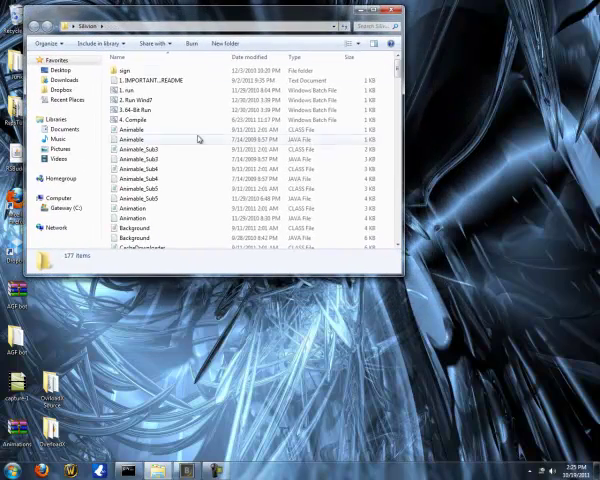
{"action": "scroll", "scroll_direction": "down", "scroll_amount": 3}
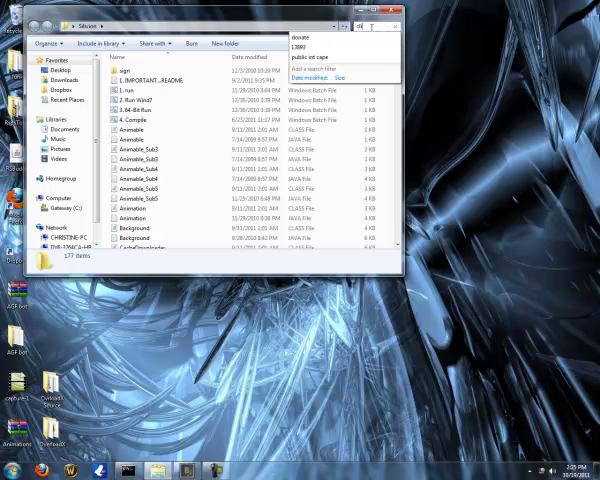
{"action": "type", "text": "client.java"}
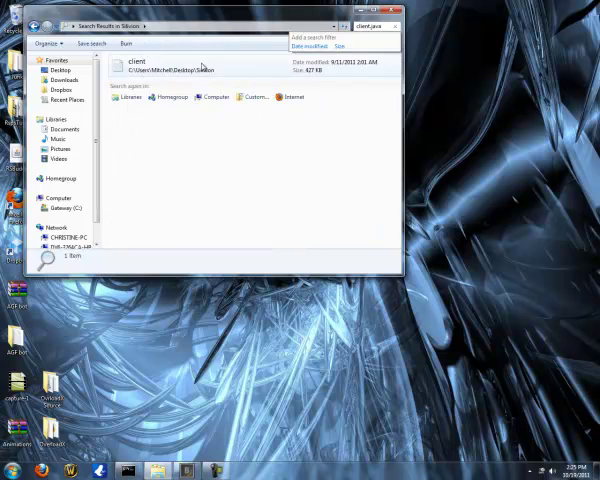
{"action": "double_click", "coordinate": [136, 68]}
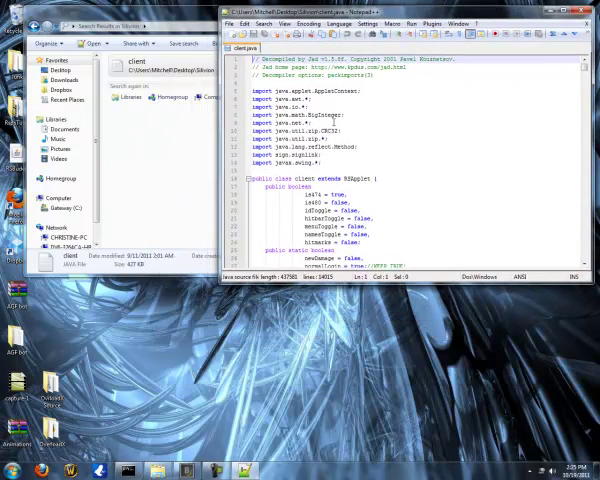
Step: Find the server variable in Client.java with Ctrl+F and select its address value to replace
{"action": "scroll", "scroll_direction": "down", "scroll_amount": 3}
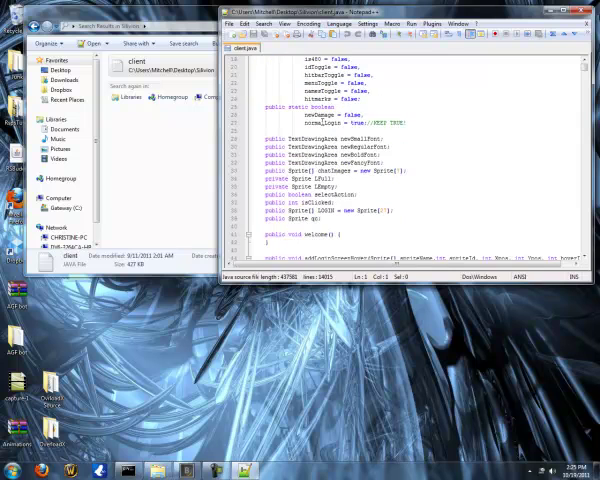
{"action": "scroll", "scroll_direction": "down", "scroll_amount": 3}
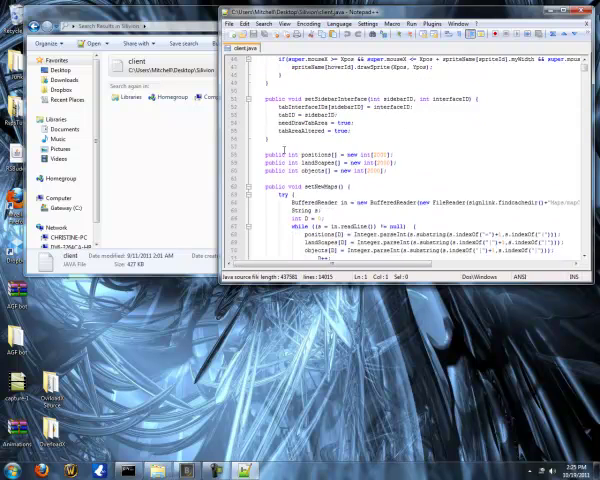
{"action": "key", "text": "ctrl+f"}
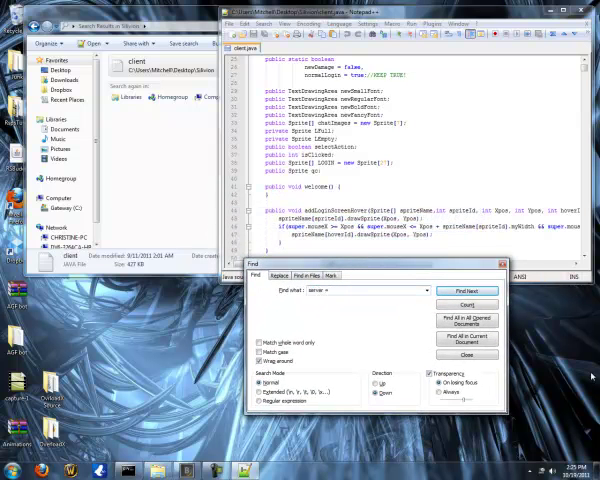
{"action": "left_click", "coordinate": [466, 292]}
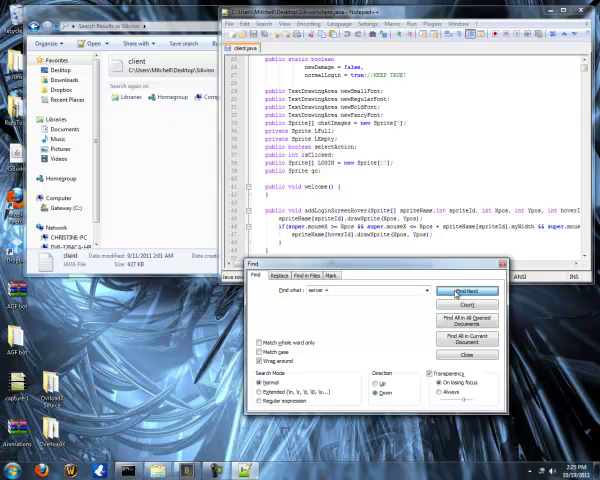
{"action": "left_click", "coordinate": [464, 292]}
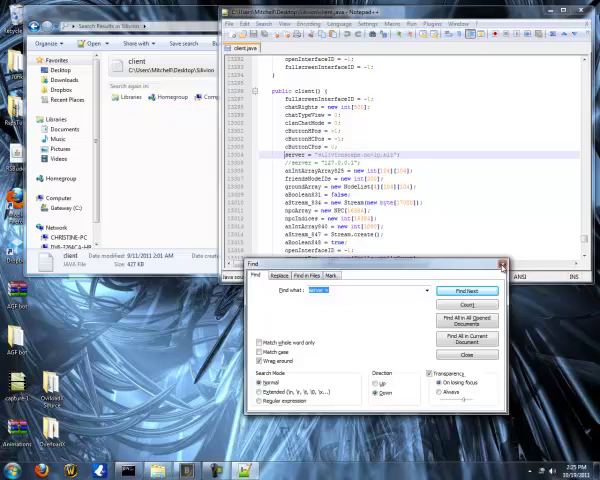
{"action": "left_click", "coordinate": [464, 356]}
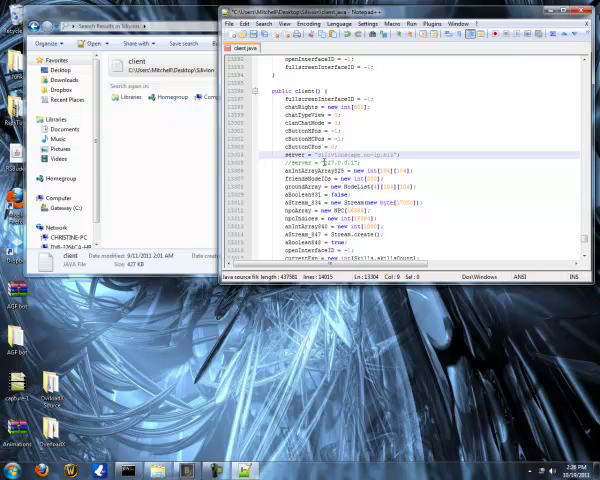
{"action": "double_click", "coordinate": [350, 156]}
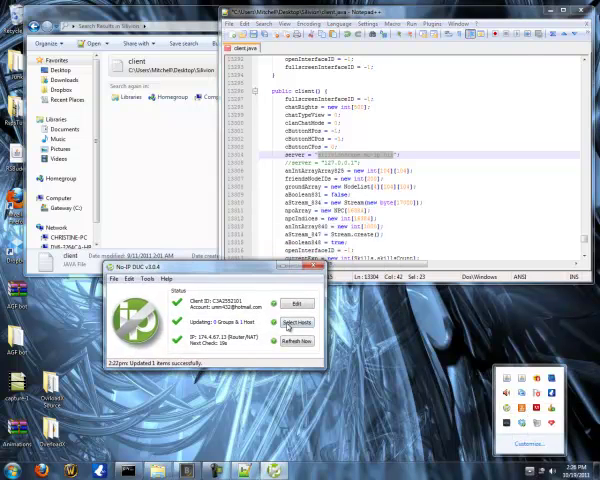
Step: Close the Notepad++ editor now that Client.java is saved
{"action": "left_click", "coordinate": [296, 322]}
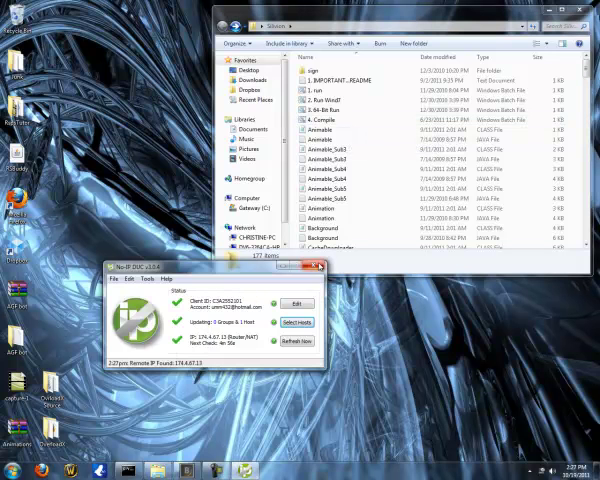
Step: Dismiss the No-IP DUC window and run Compile.bat in the client folder
{"action": "left_click", "coordinate": [322, 120]}
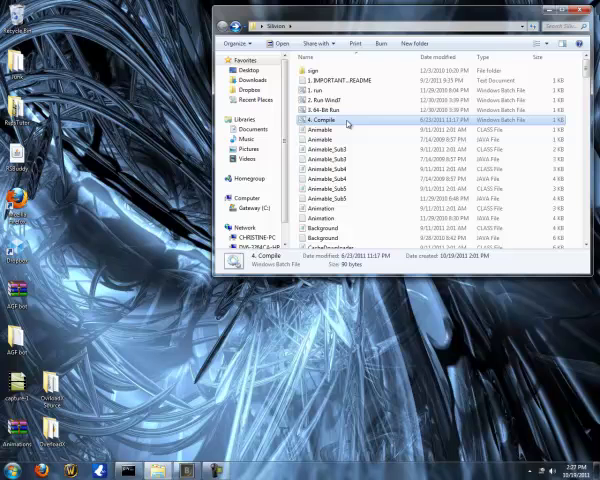
{"action": "double_click", "coordinate": [322, 120]}
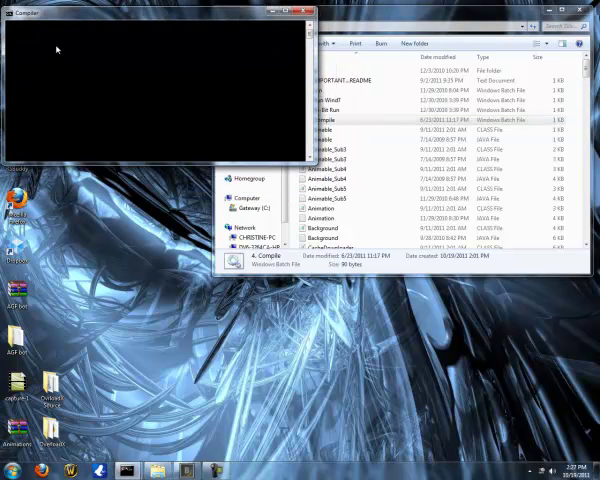
{"action": "mouse_move", "coordinate": [144, 72]}
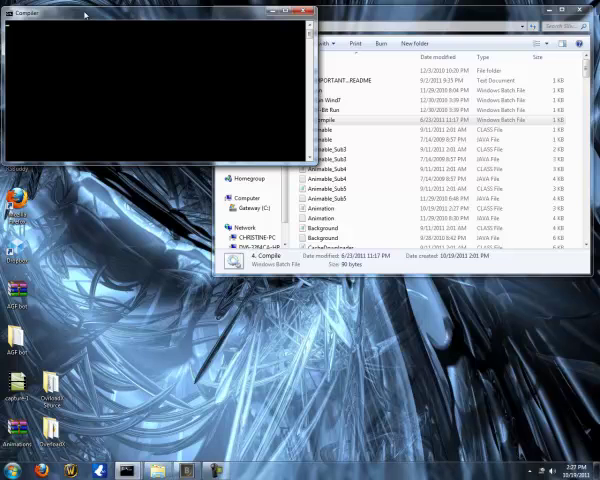
{"action": "mouse_move", "coordinate": [48, 48]}
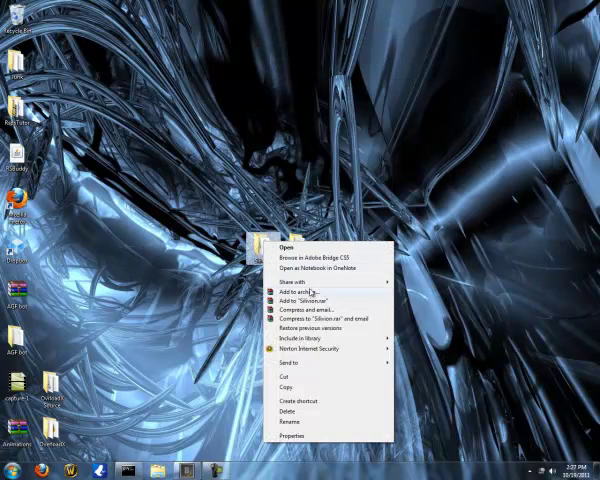
Step: Add the client folder to a new WinRAR archive with default settings
{"action": "left_click", "coordinate": [296, 292]}
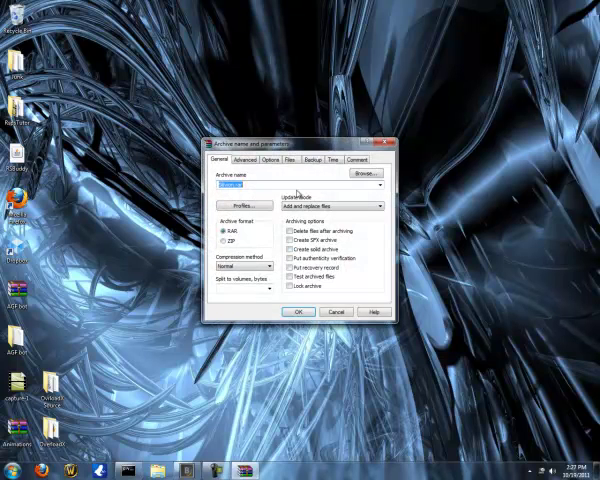
{"action": "left_click", "coordinate": [300, 312]}
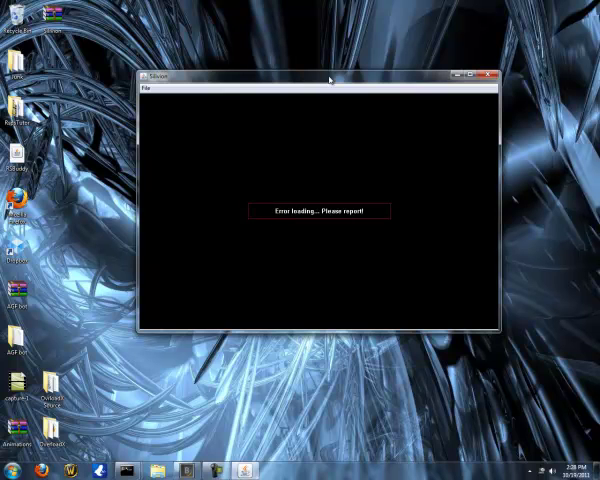
Step: Dismiss the loading error, browse to C: and delete the old client folder
{"action": "left_click", "coordinate": [498, 68]}
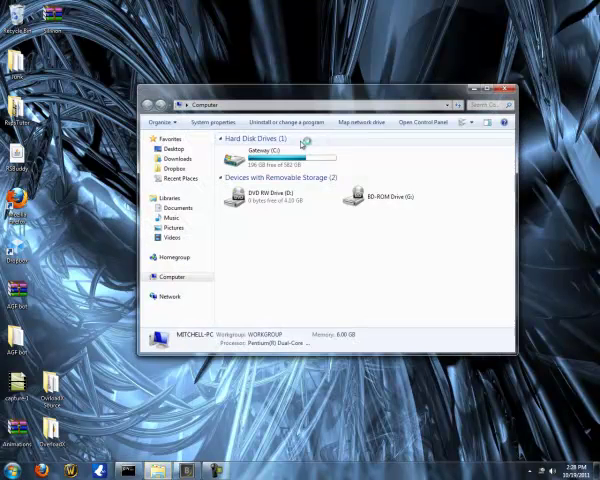
{"action": "double_click", "coordinate": [260, 152]}
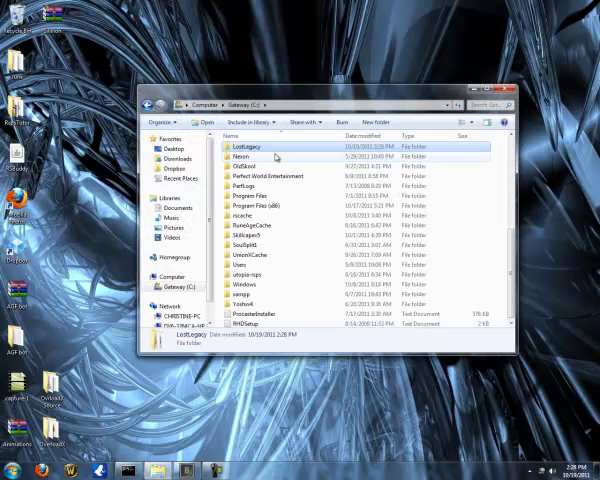
{"action": "double_click", "coordinate": [256, 148]}
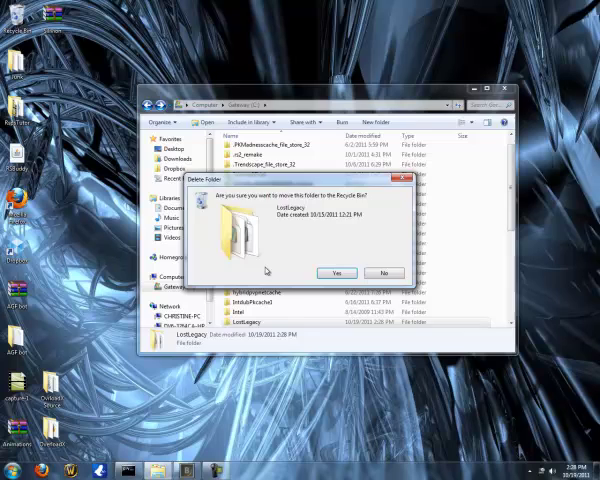
{"action": "left_click", "coordinate": [336, 272]}
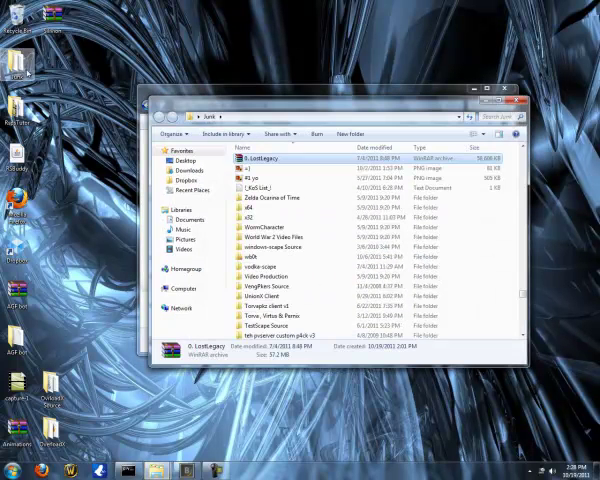
Step: Extract the downloaded archive's files onto the C: drive with WinRAR
{"action": "right_click", "coordinate": [264, 160]}
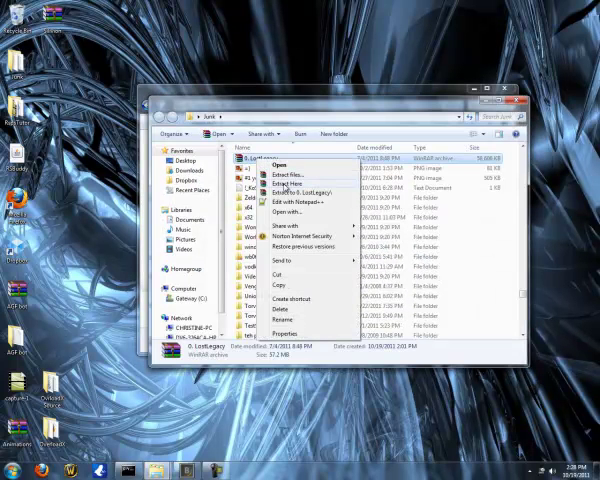
{"action": "left_click", "coordinate": [296, 172]}
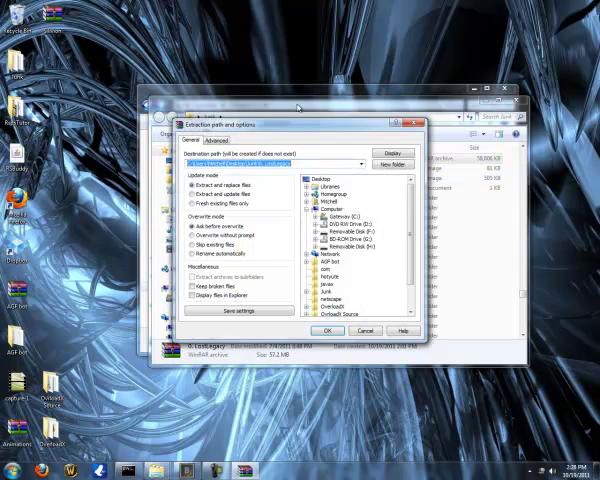
{"action": "left_click", "coordinate": [340, 216]}
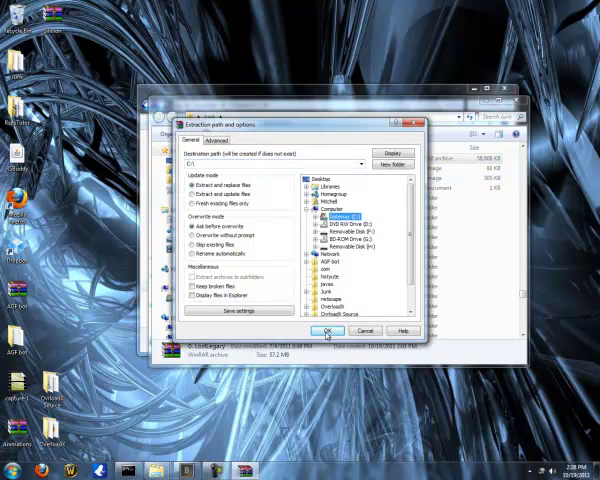
{"action": "left_click", "coordinate": [326, 330]}
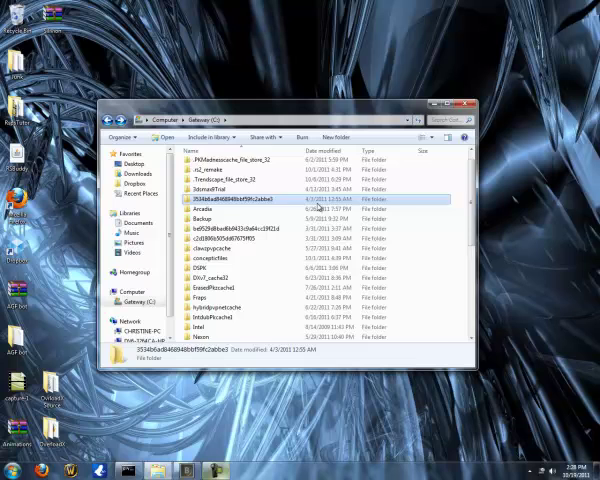
Step: Launch the RSPS client and submit the username and password to log in
{"action": "double_click", "coordinate": [222, 200]}
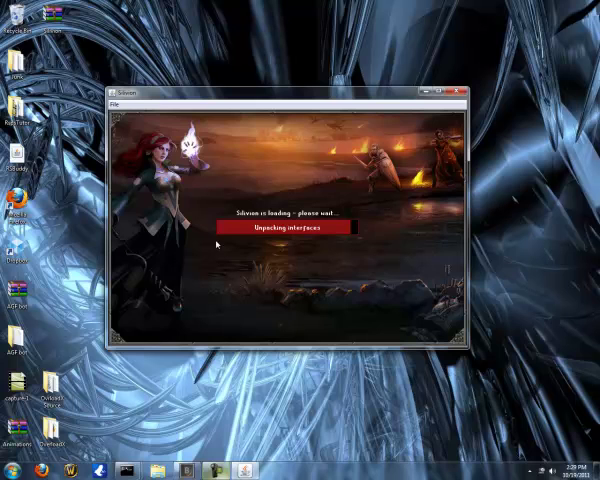
{"action": "mouse_move", "coordinate": [334, 244]}
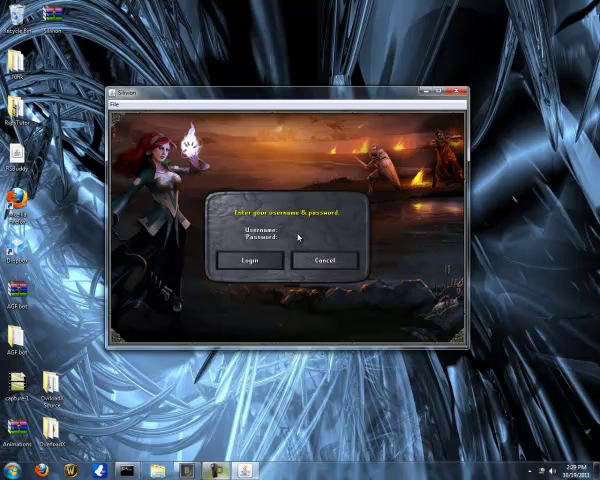
{"action": "left_click", "coordinate": [244, 260]}
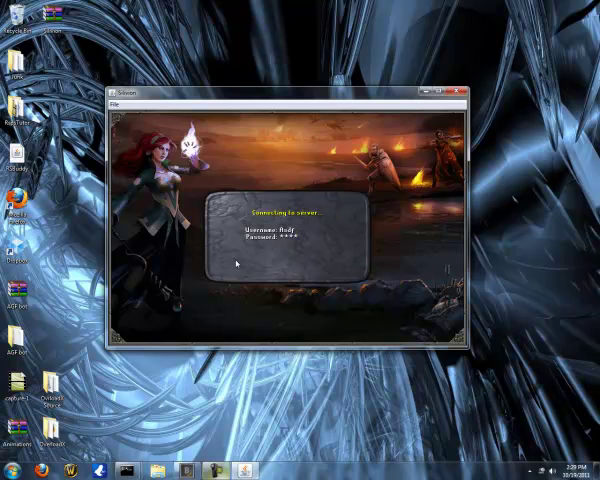
{"action": "mouse_move", "coordinate": [330, 220]}
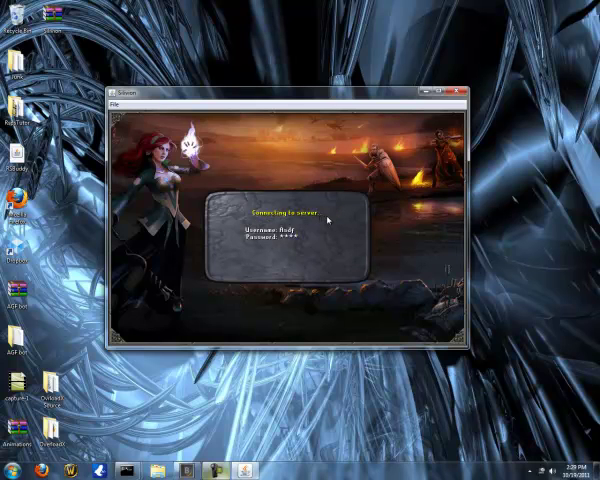
{"action": "mouse_move", "coordinate": [304, 100]}
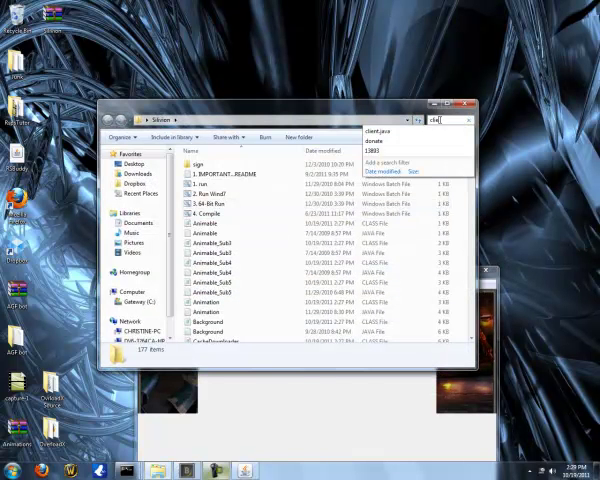
Step: Search the client folder for client.java, then relaunch the client via Run.bat
{"action": "type", "text": "client.java"}
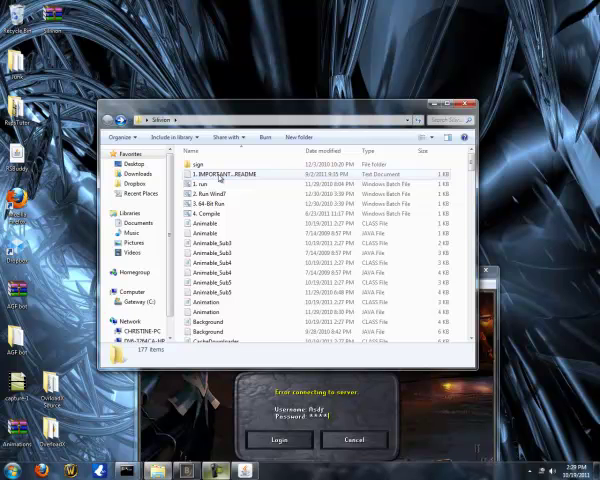
{"action": "double_click", "coordinate": [206, 212]}
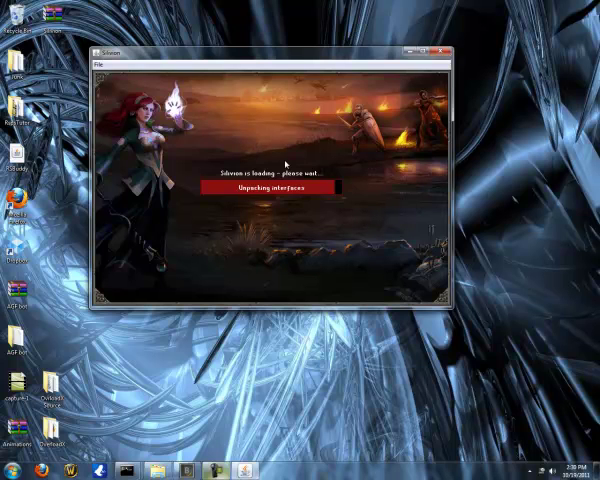
{"action": "mouse_move", "coordinate": [356, 172]}
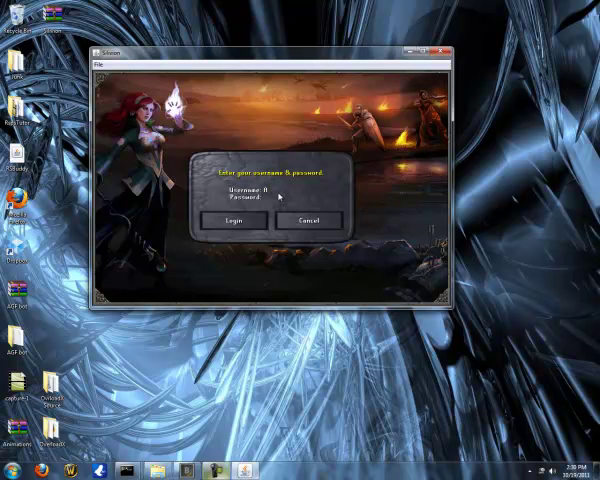
Step: Submit the credentials so the client logs in to the local server
{"action": "left_click", "coordinate": [240, 220]}
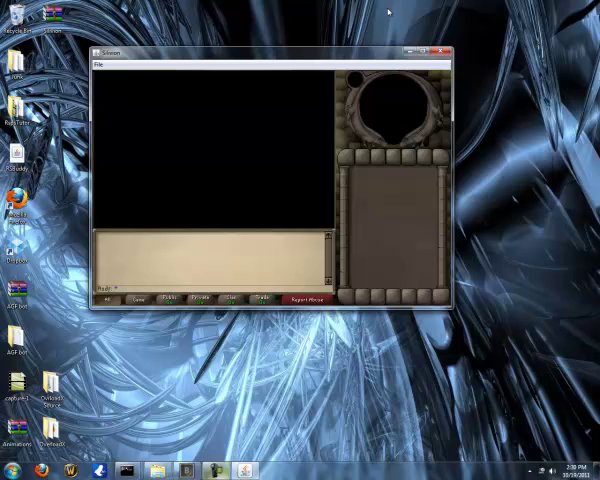